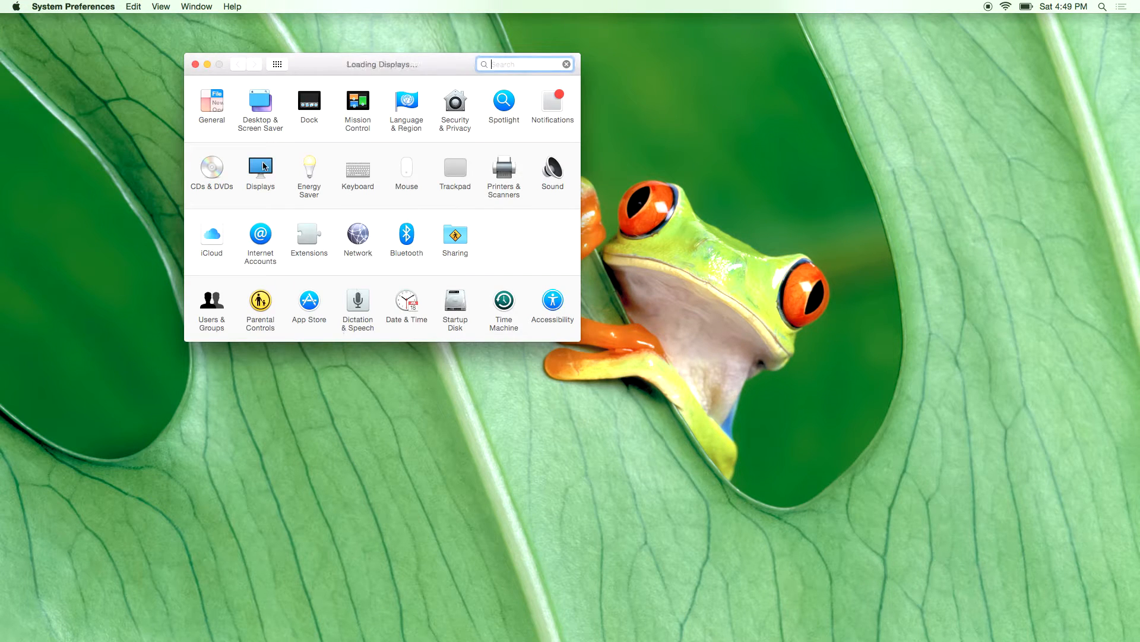
# Step: Open the Displays pane showing the VA2342 and built-in display resolution options
pyautogui.click(259, 167)
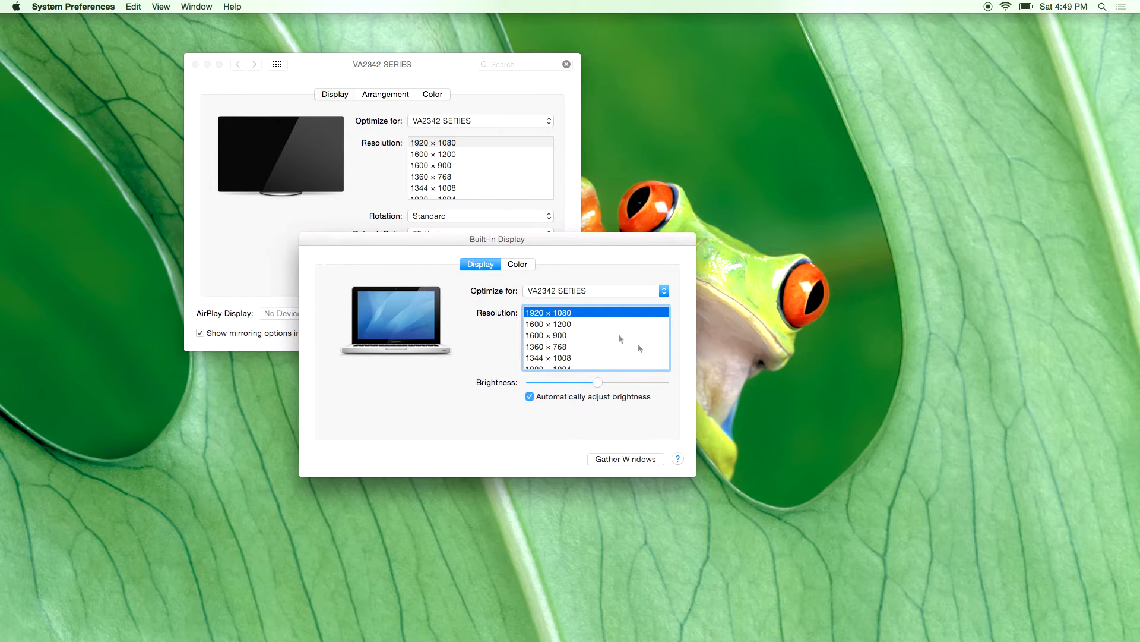
pyautogui.moveTo(313, 206)
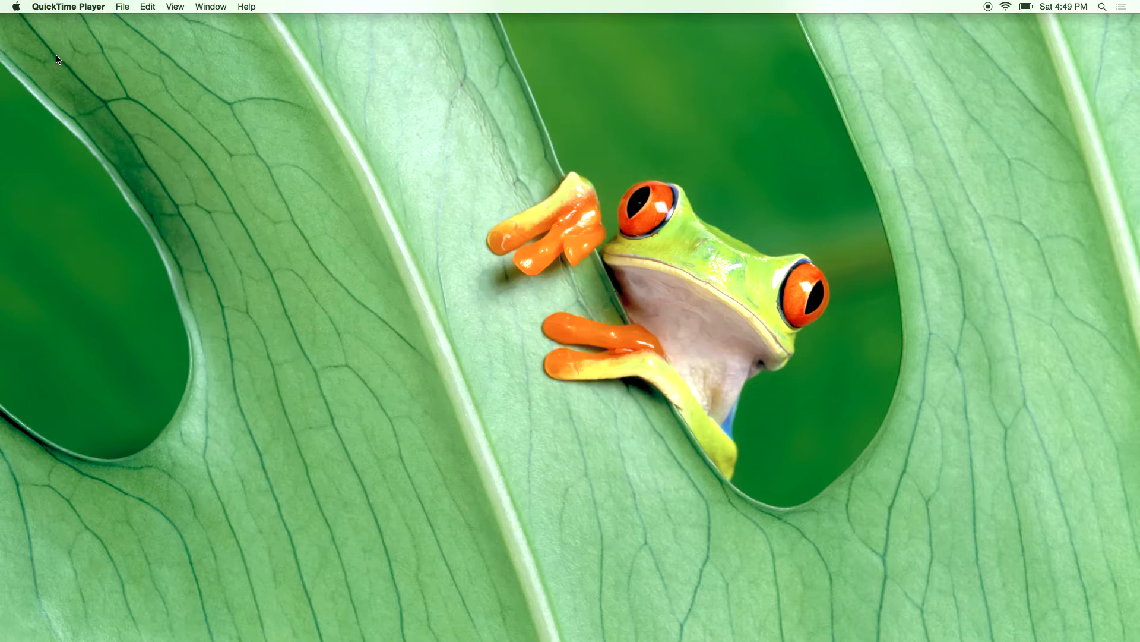
pyautogui.moveTo(192, 54)
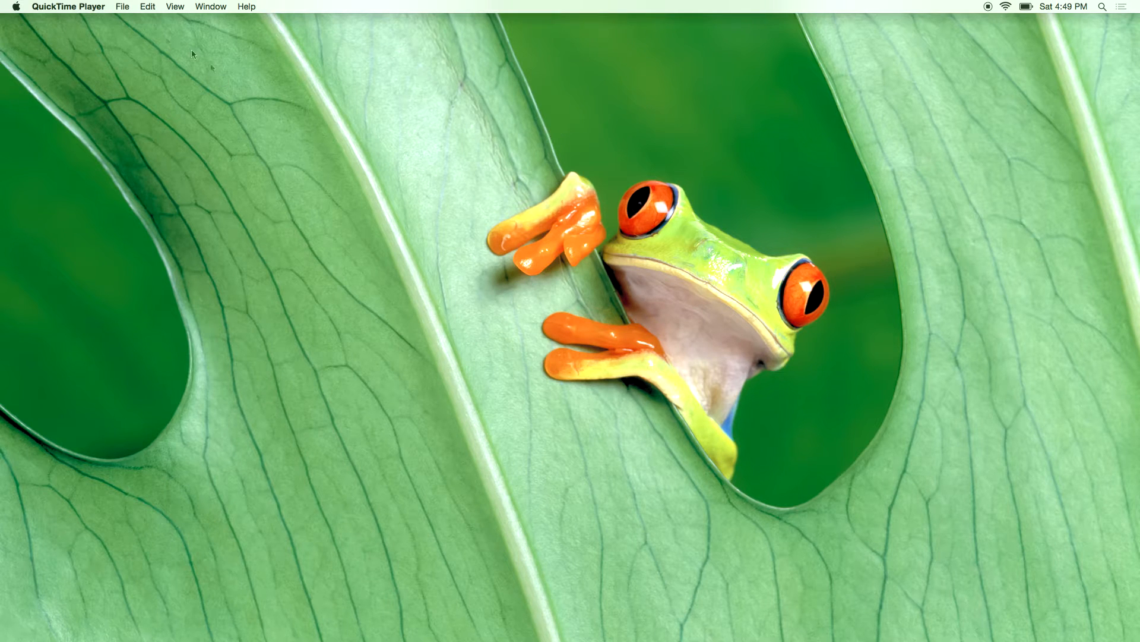
# Step: Reopen System Preferences from the Apple menu to show the main overview
pyautogui.click(14, 7)
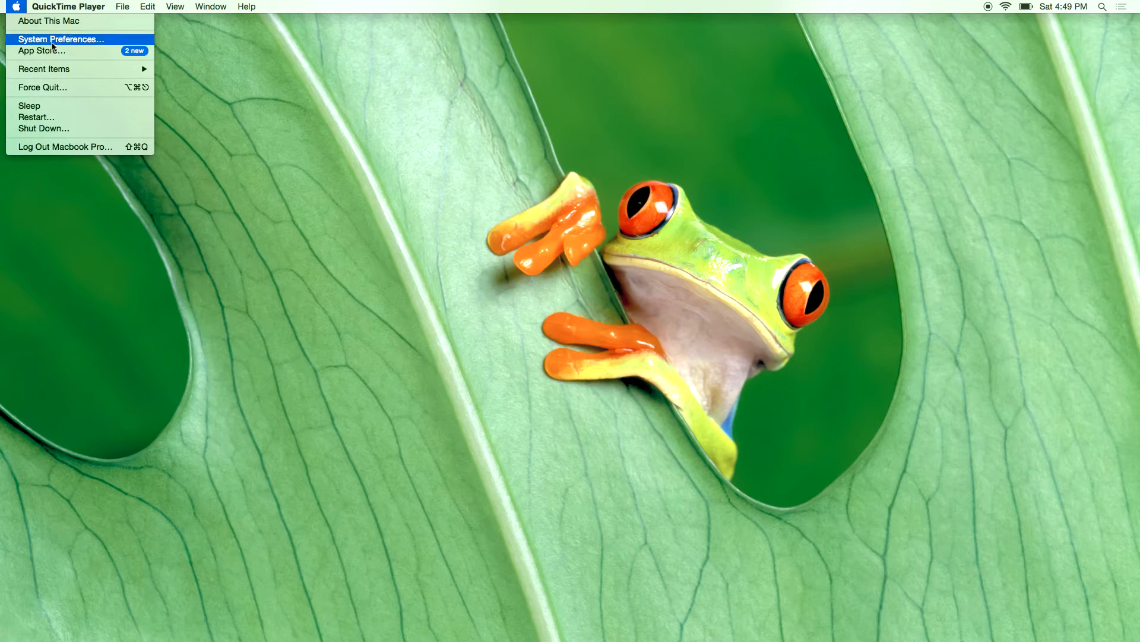
pyautogui.click(61, 39)
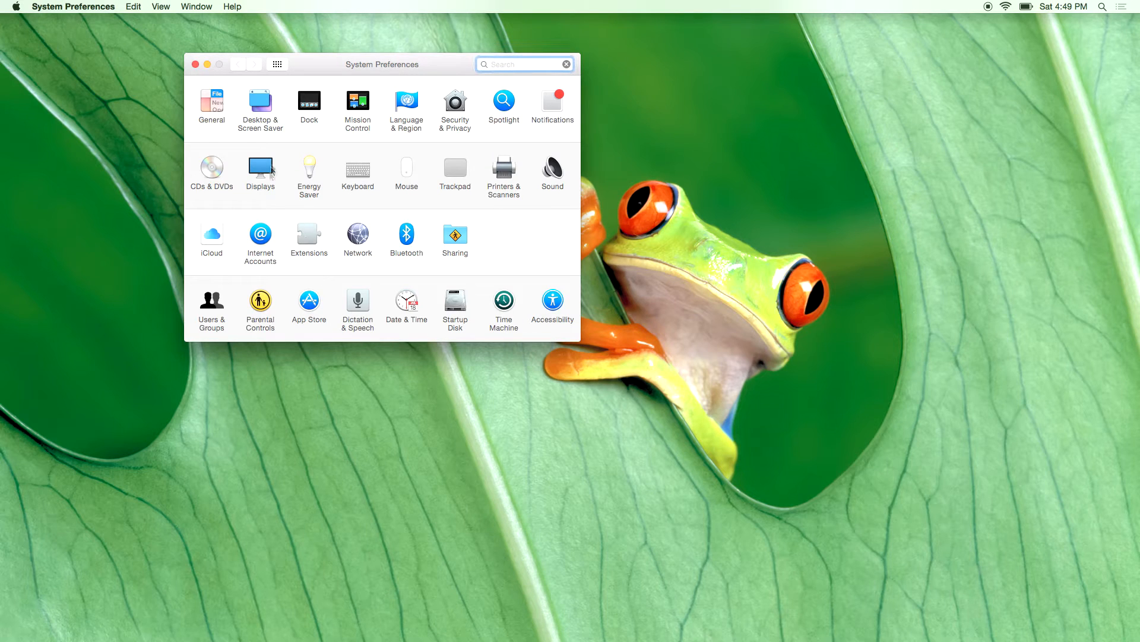
# Step: Open Displays and show the Arrangement view with the two displays mirrored
pyautogui.click(260, 168)
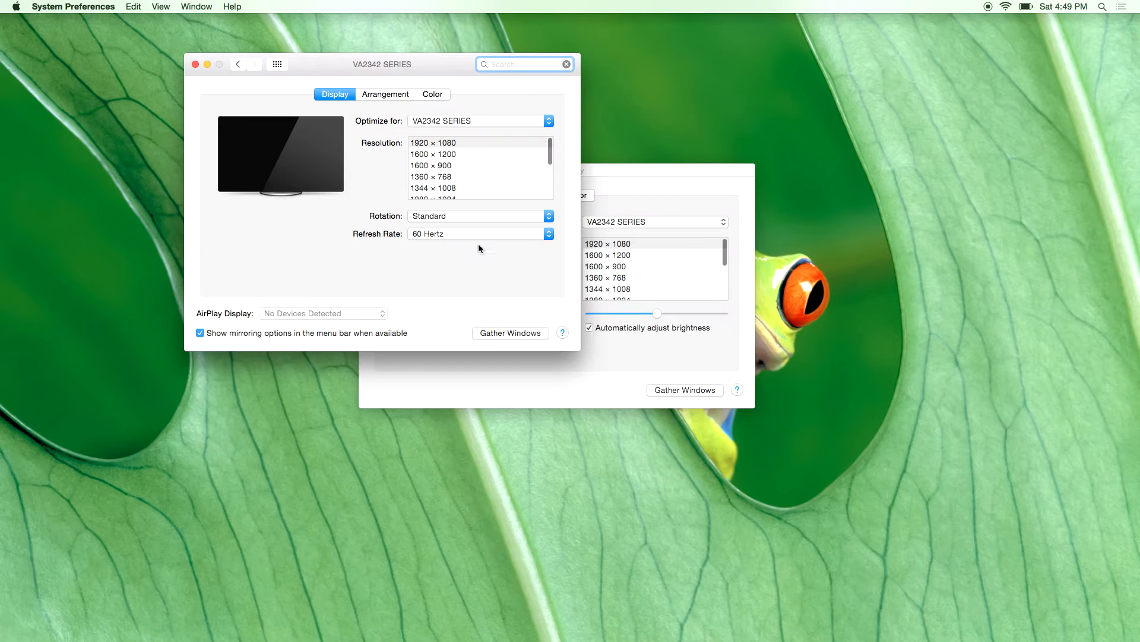
pyautogui.click(385, 94)
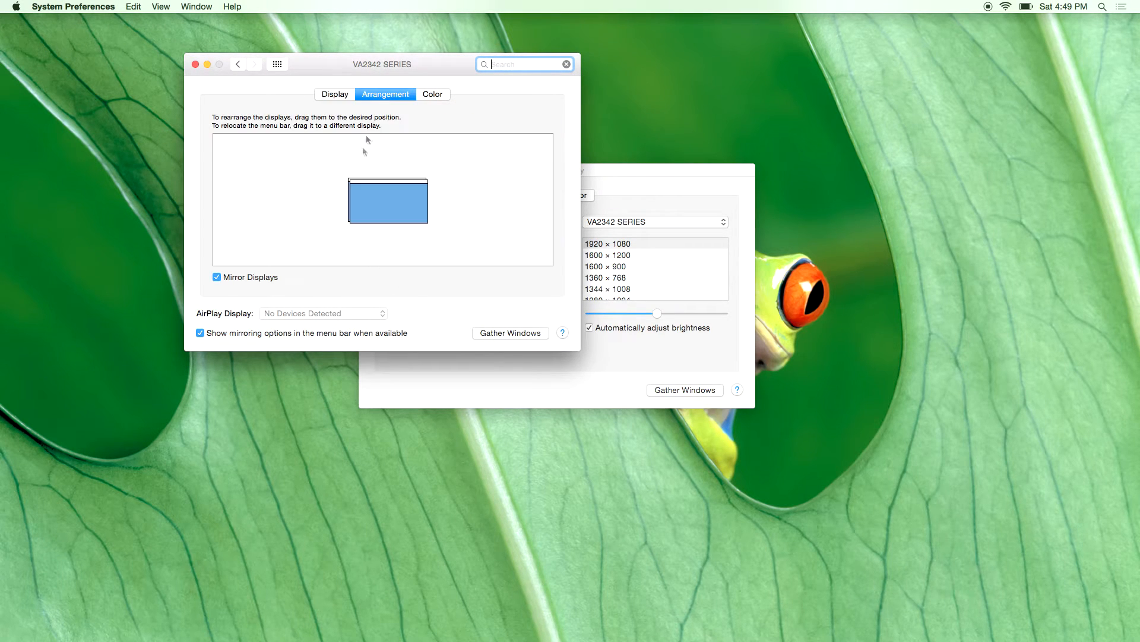
pyautogui.moveTo(359, 206)
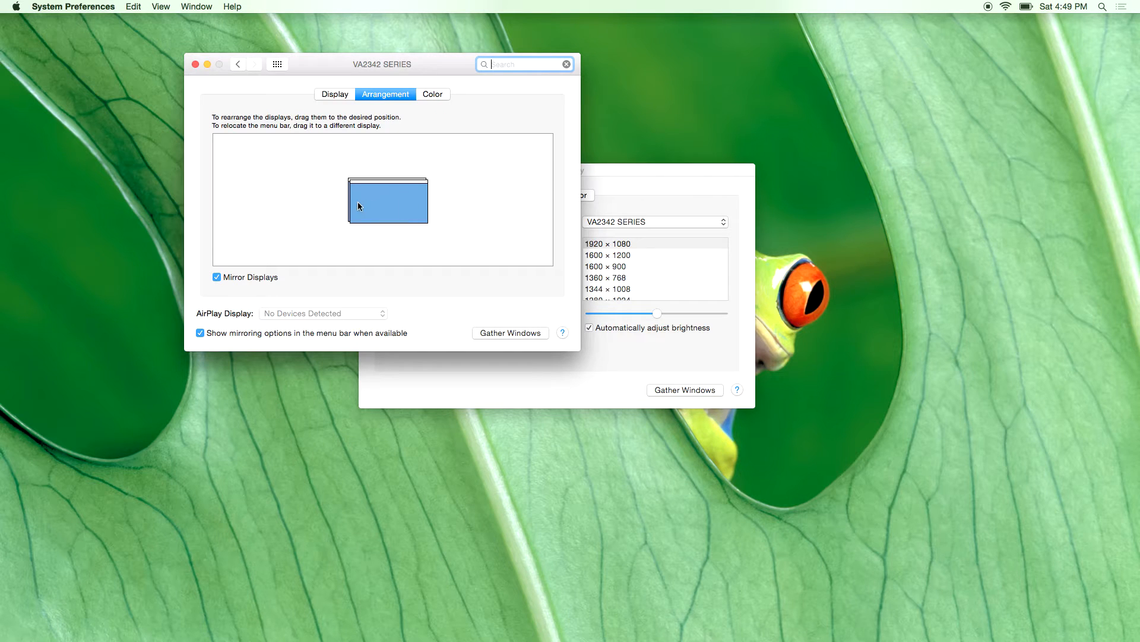